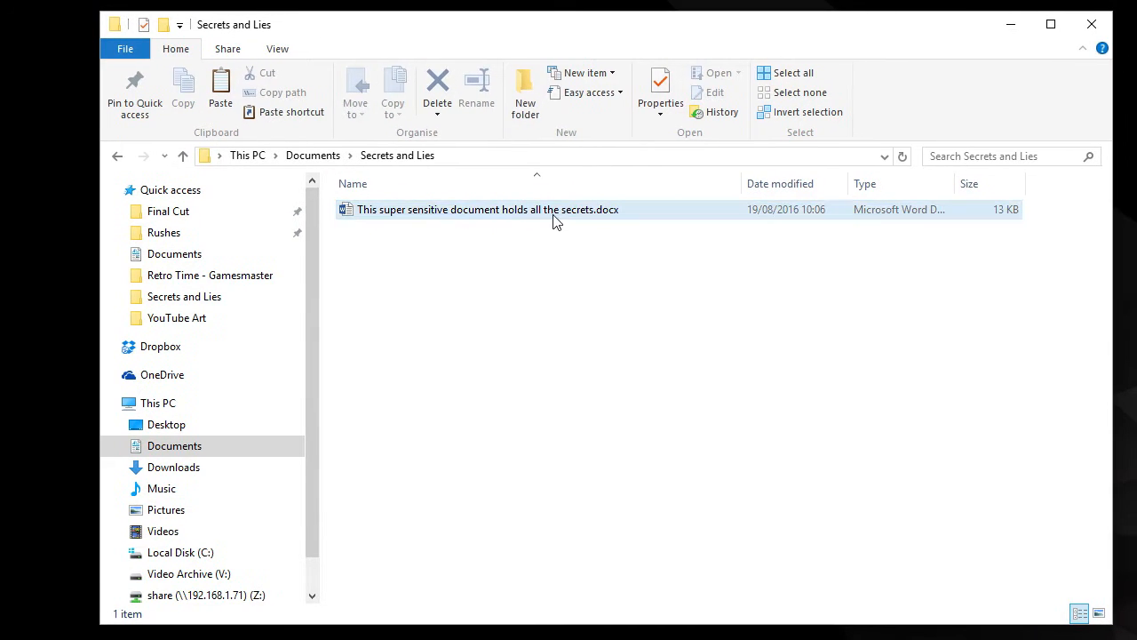
Try Stop Protection with a wrong password, then open the .docx as a 7-Zip archive.
double_click(486, 210)
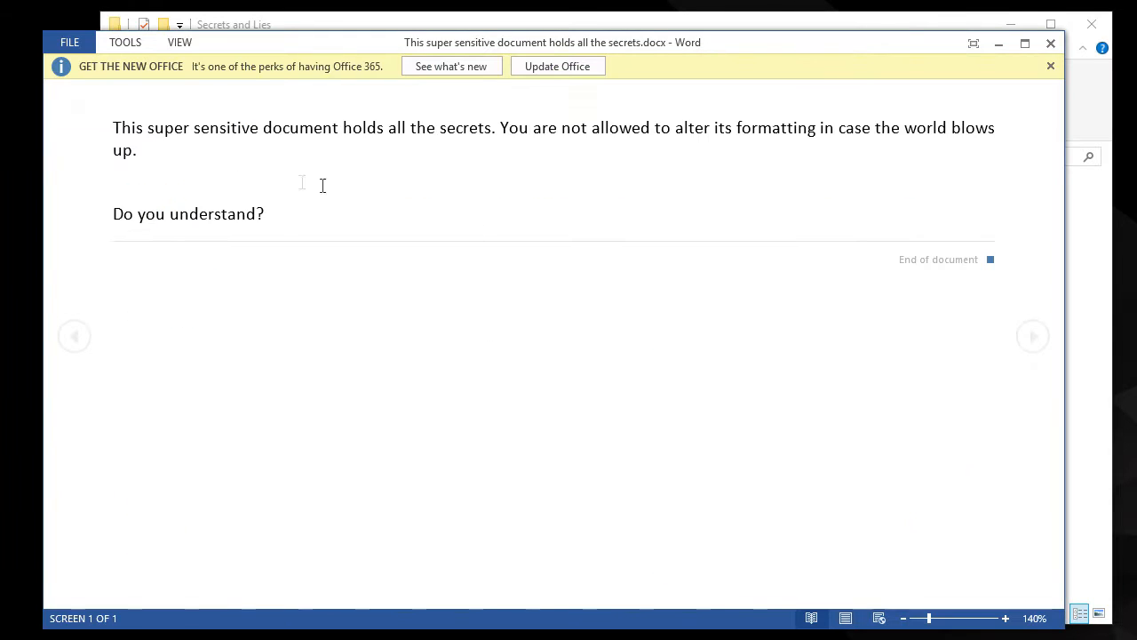
mouse_move(564, 139)
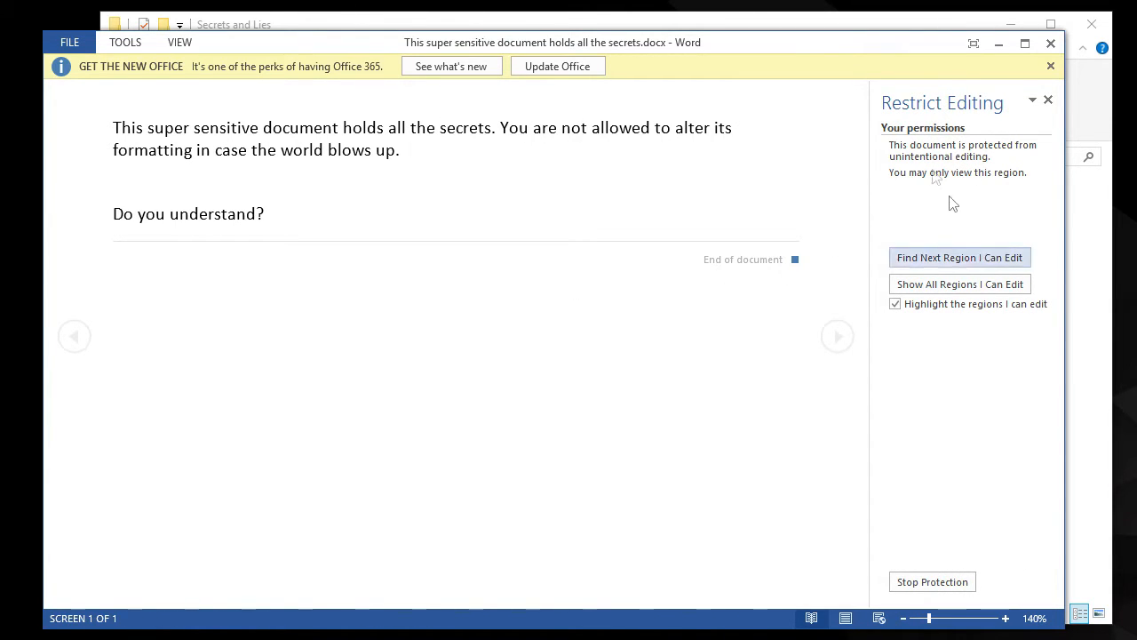
click(932, 581)
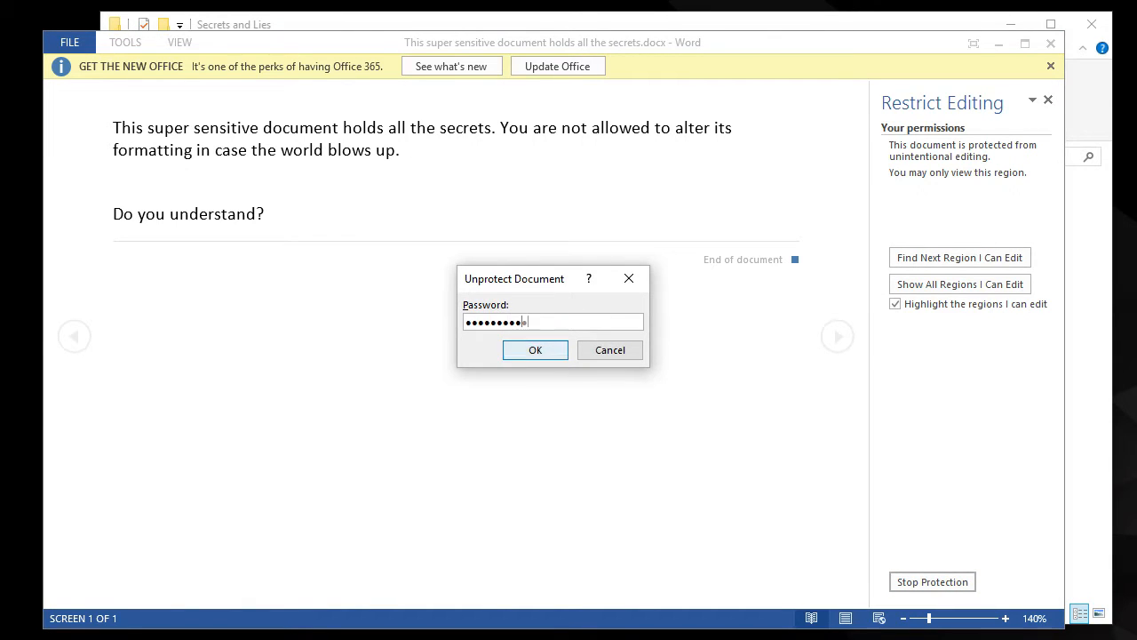
click(535, 349)
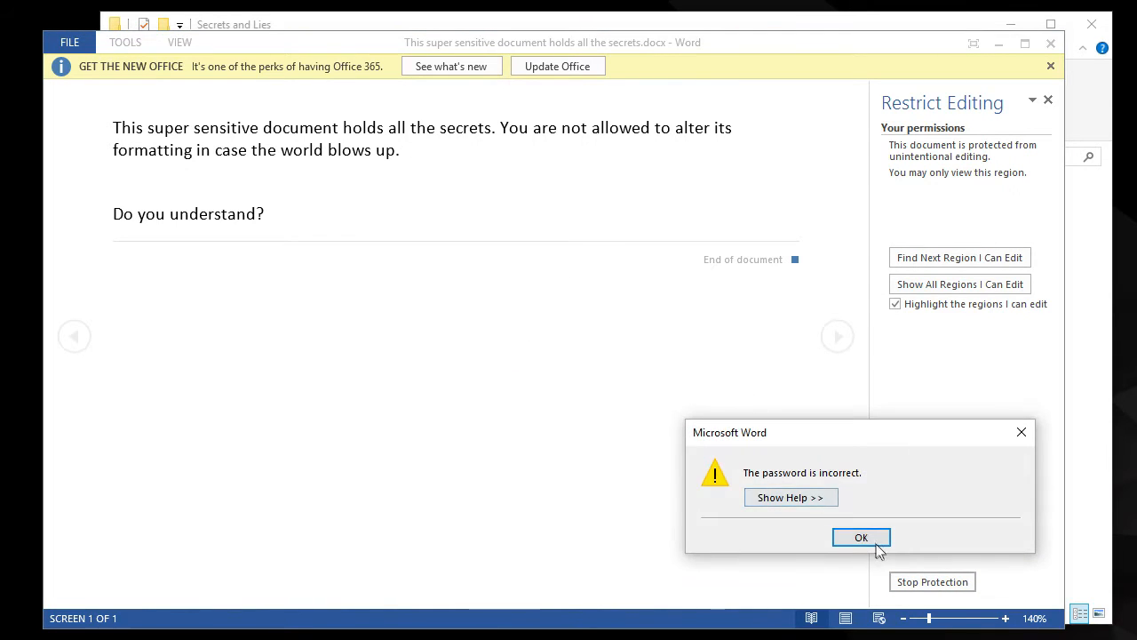
click(860, 537)
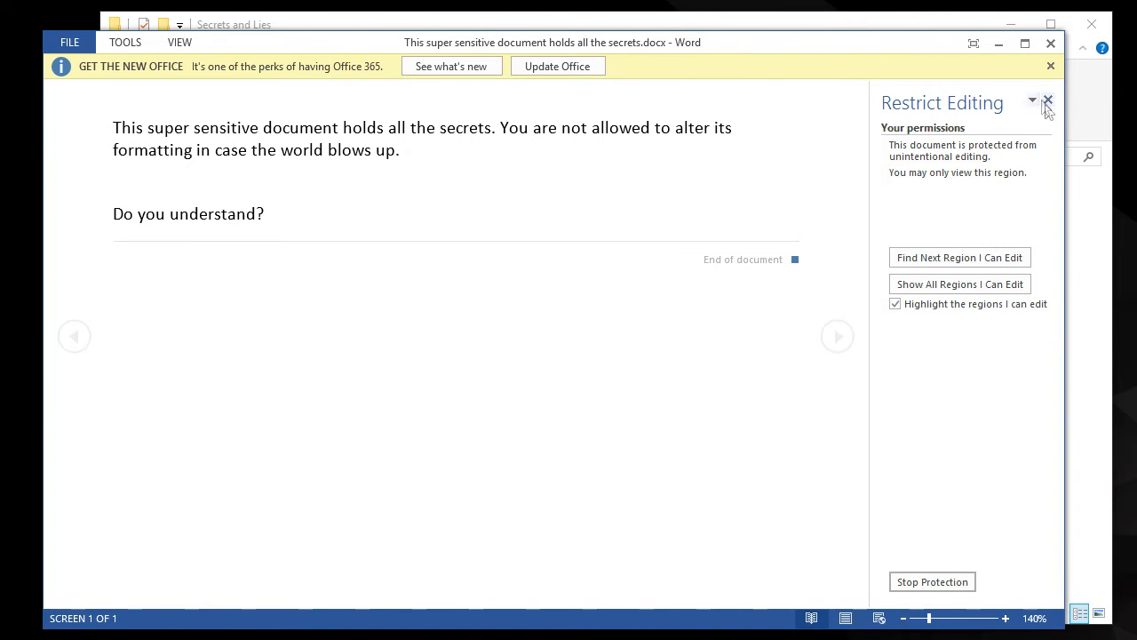
mouse_move(1049, 42)
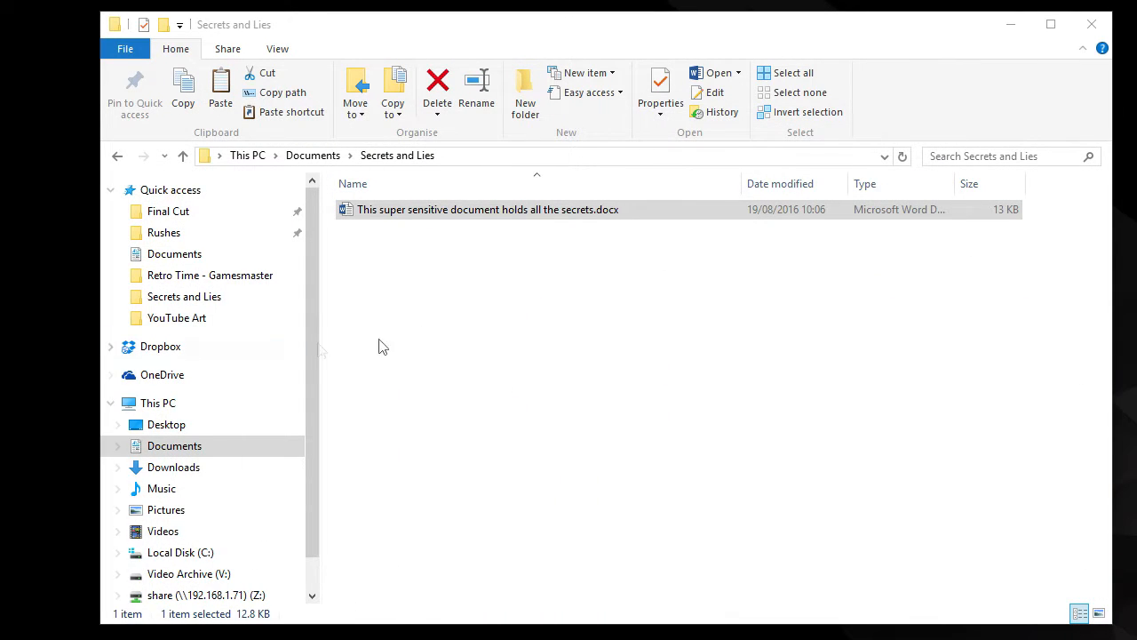
right_click(398, 209)
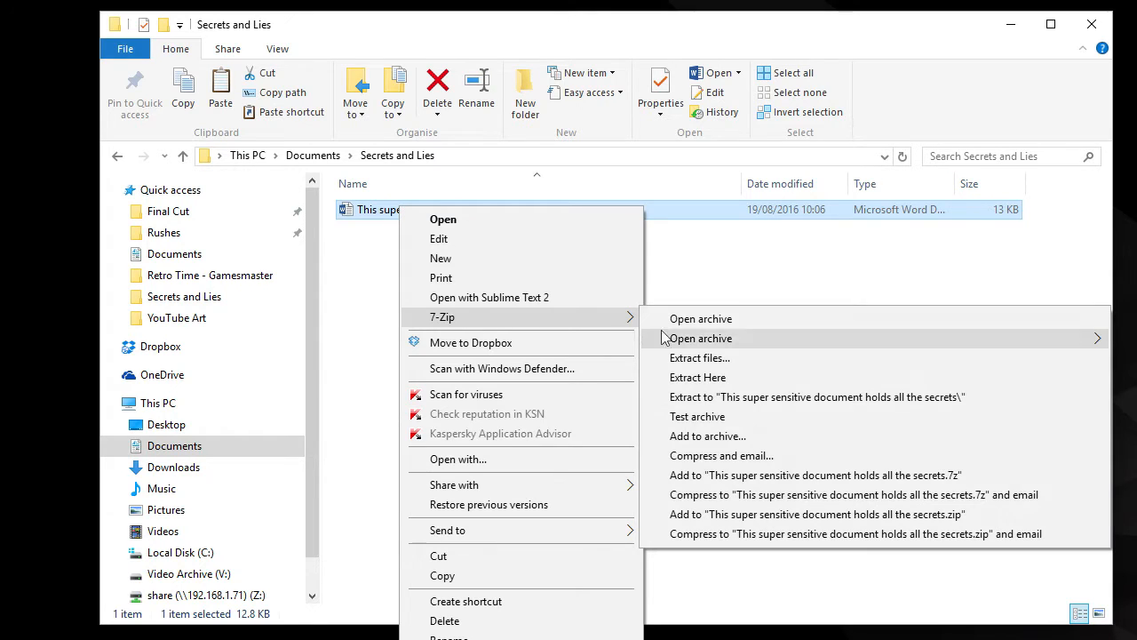
click(700, 338)
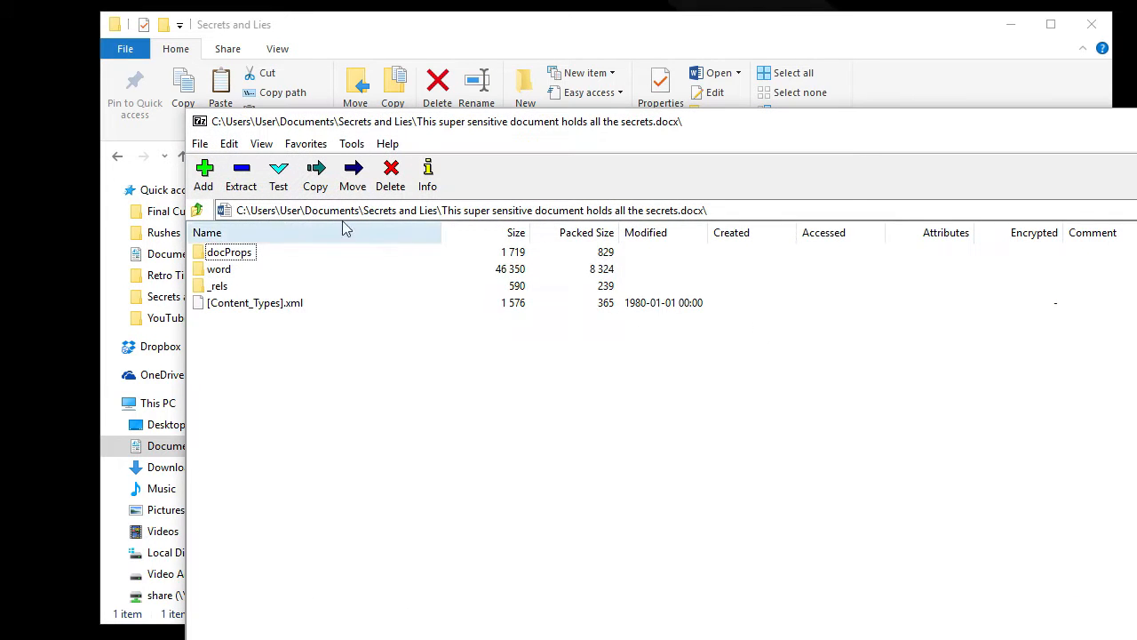
Open the word folder and edit settings.xml in Notepad.
double_click(219, 268)
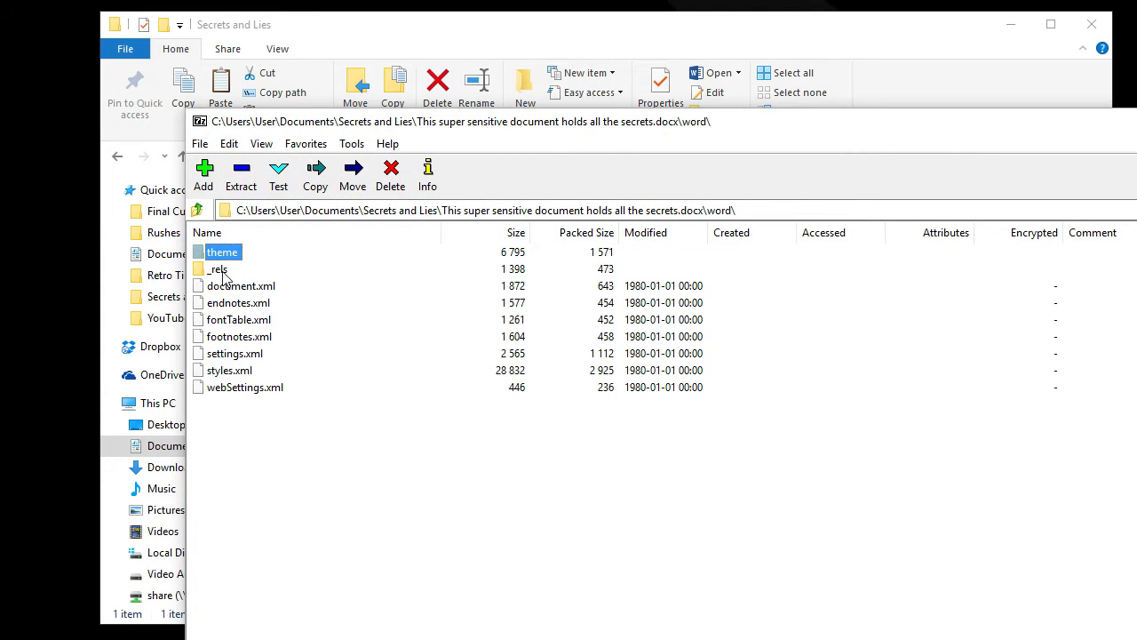
mouse_move(255, 368)
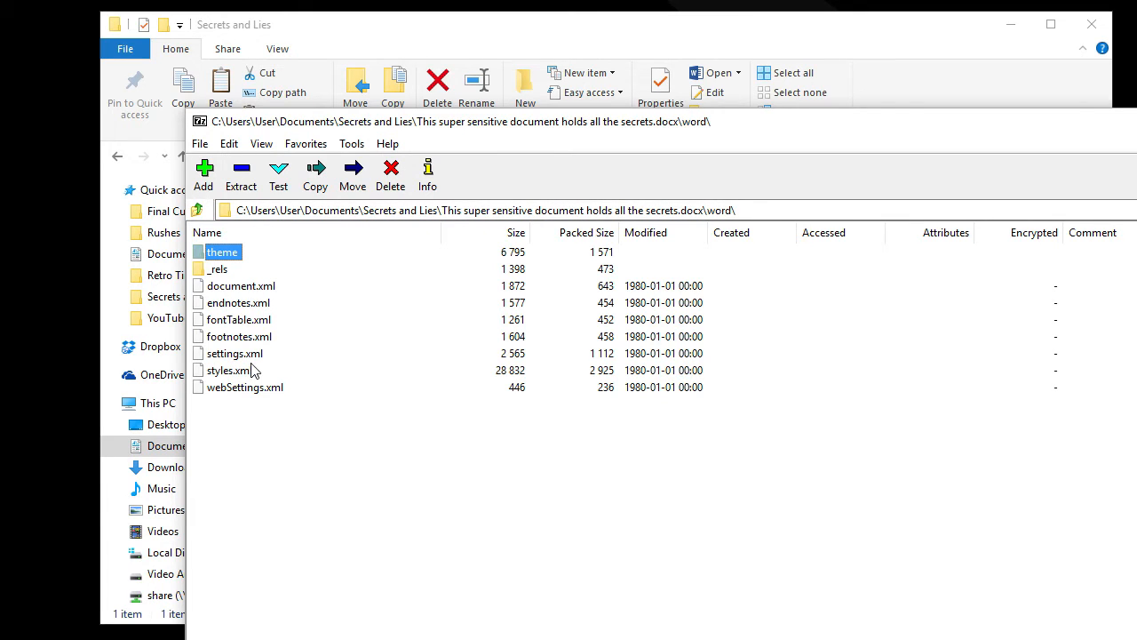
right_click(234, 353)
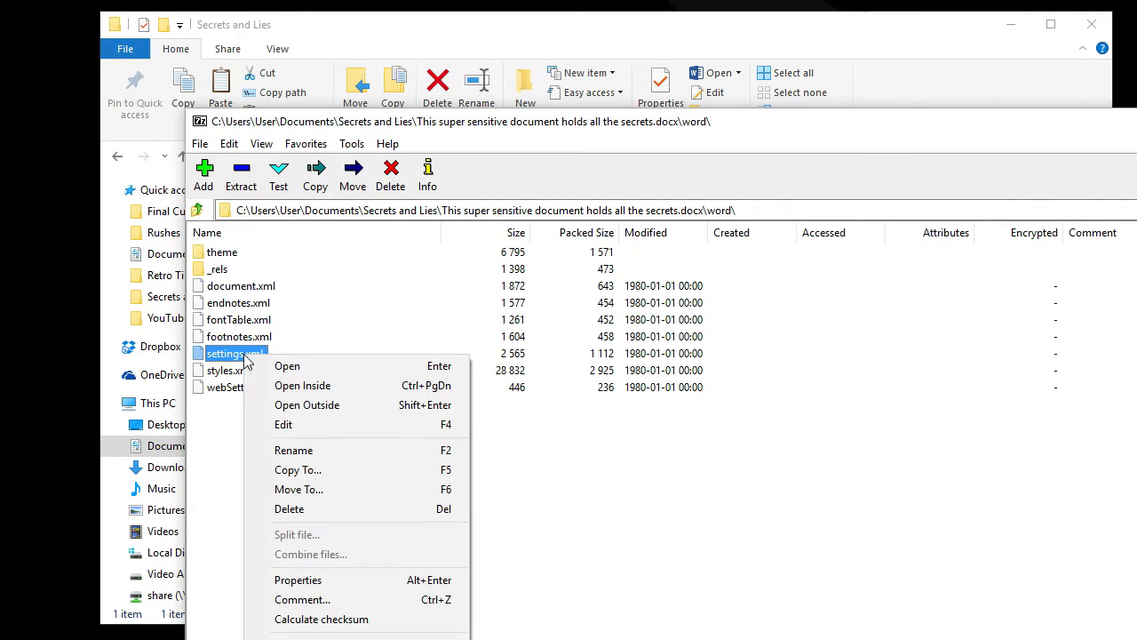
mouse_move(330, 430)
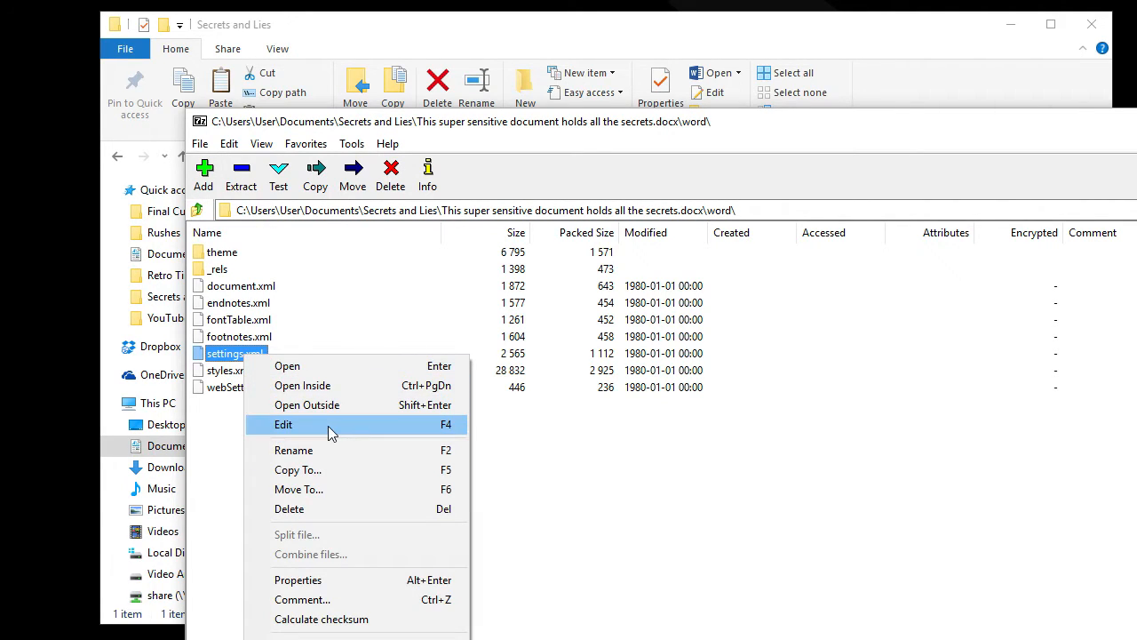
click(283, 423)
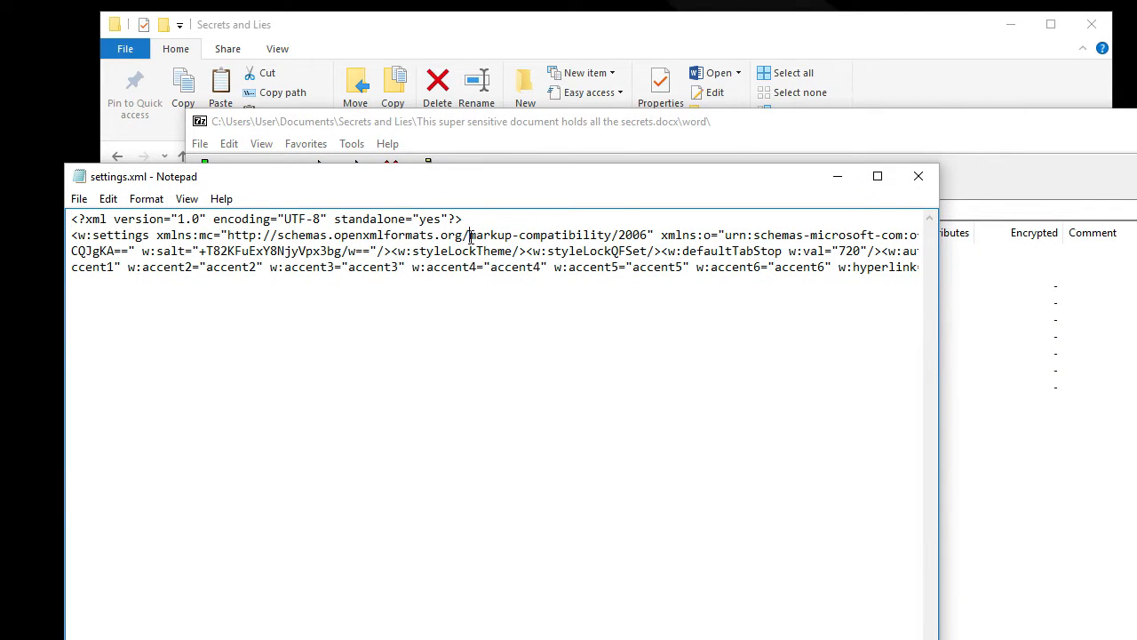
Search for 'protec', delete the documentProtection tag, and update the archive.
click(108, 198)
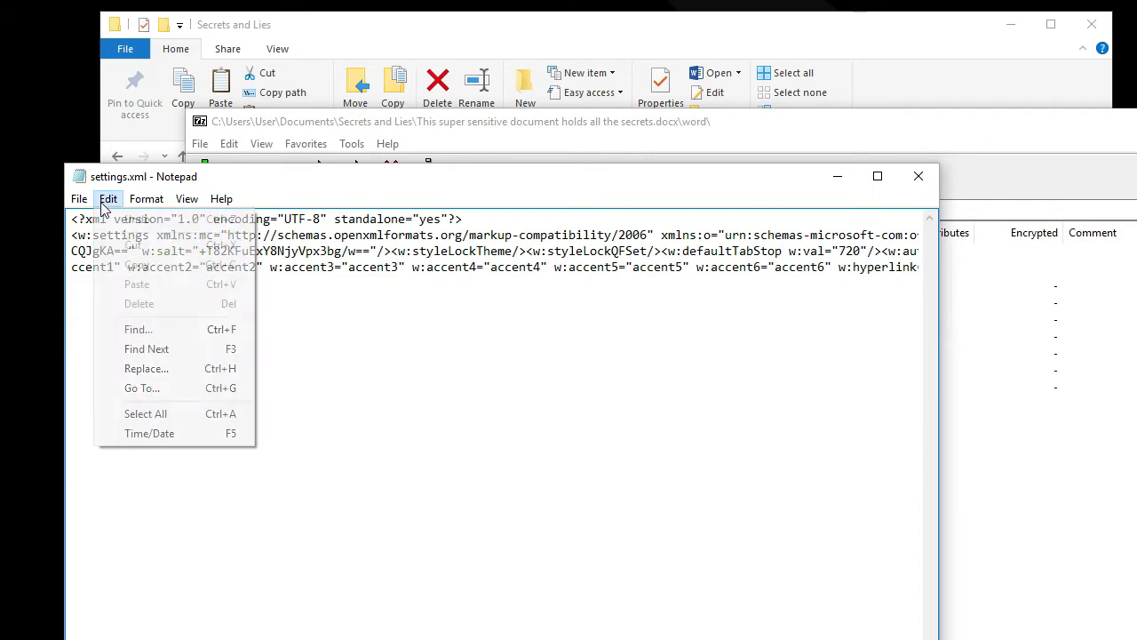
click(138, 328)
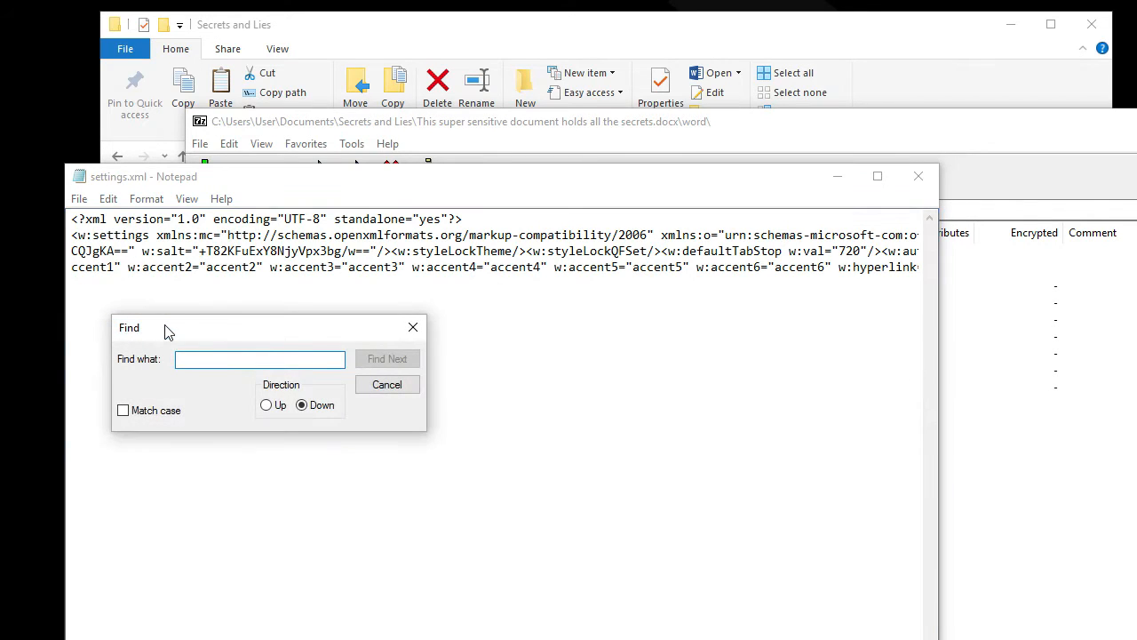
text(protec)
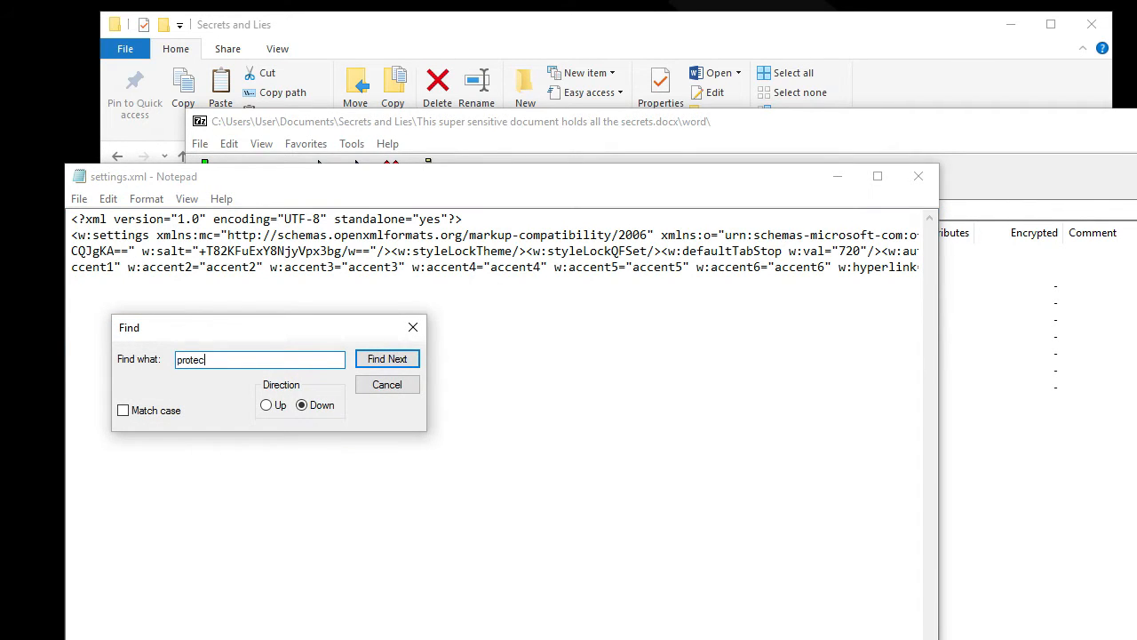
click(386, 358)
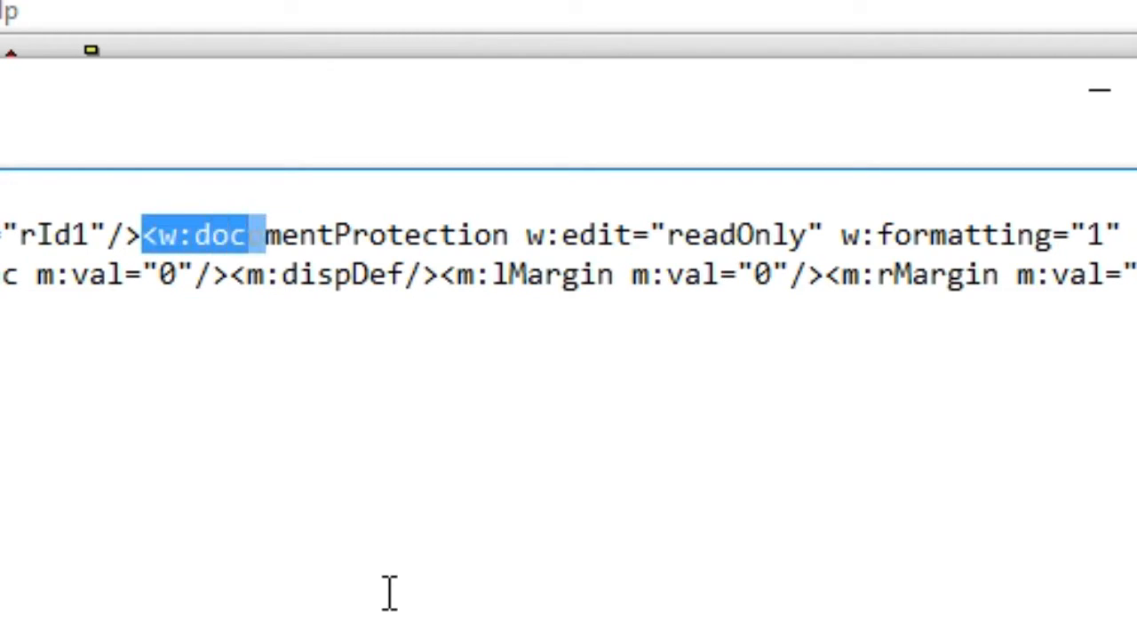
drag(249, 235, 1017, 235)
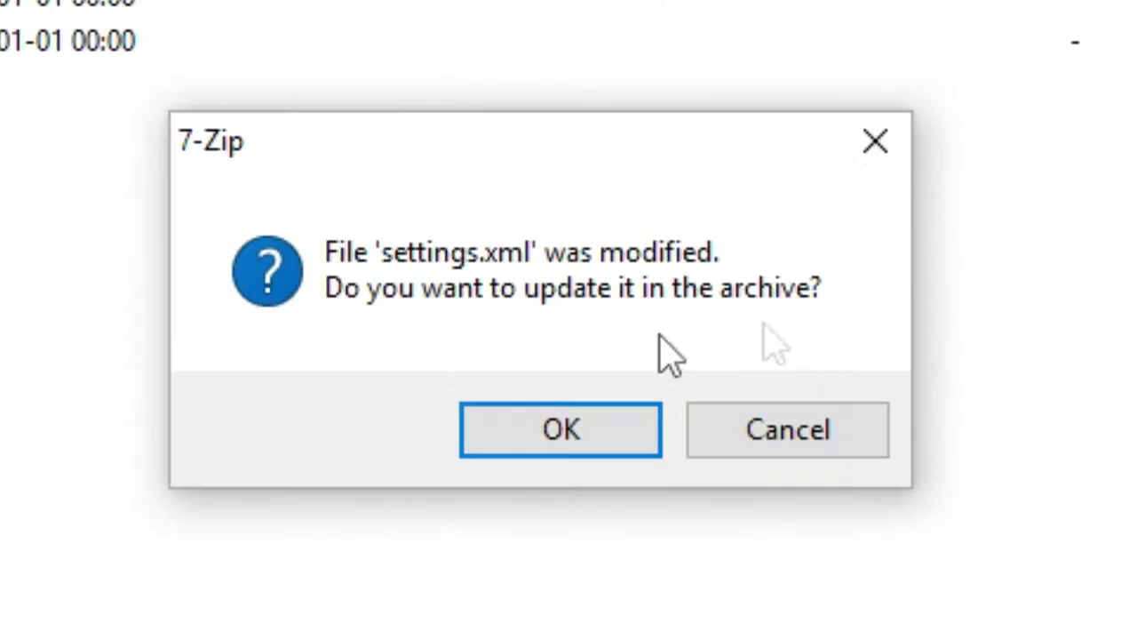
click(559, 429)
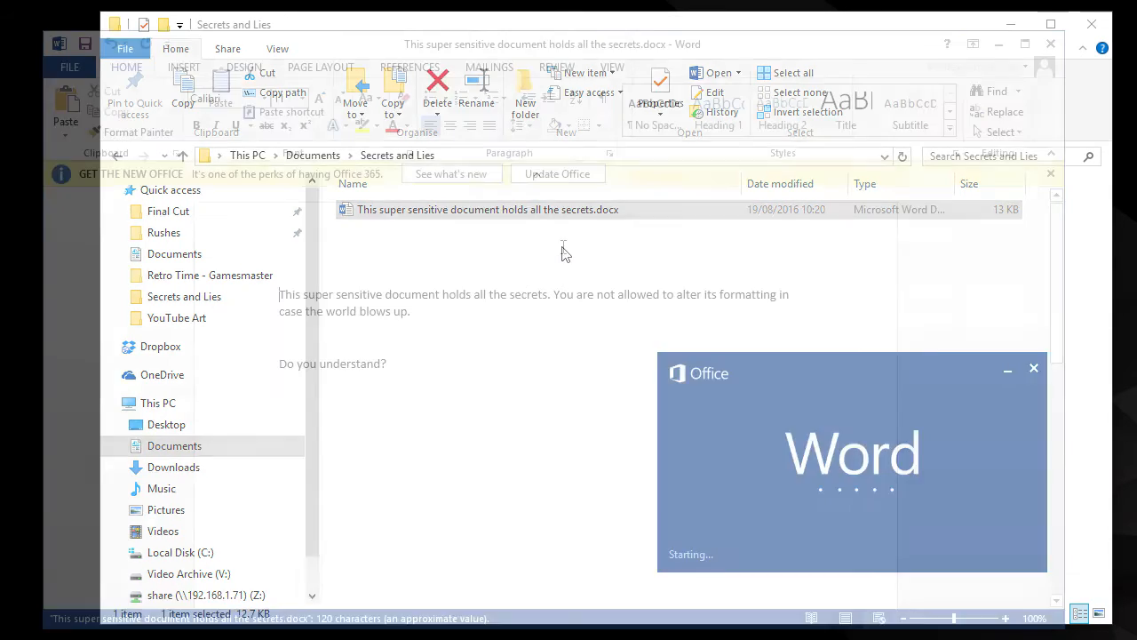
Type "I can edit your stuff!!! WEAK!!!" and close the document without saving.
text(I ca)
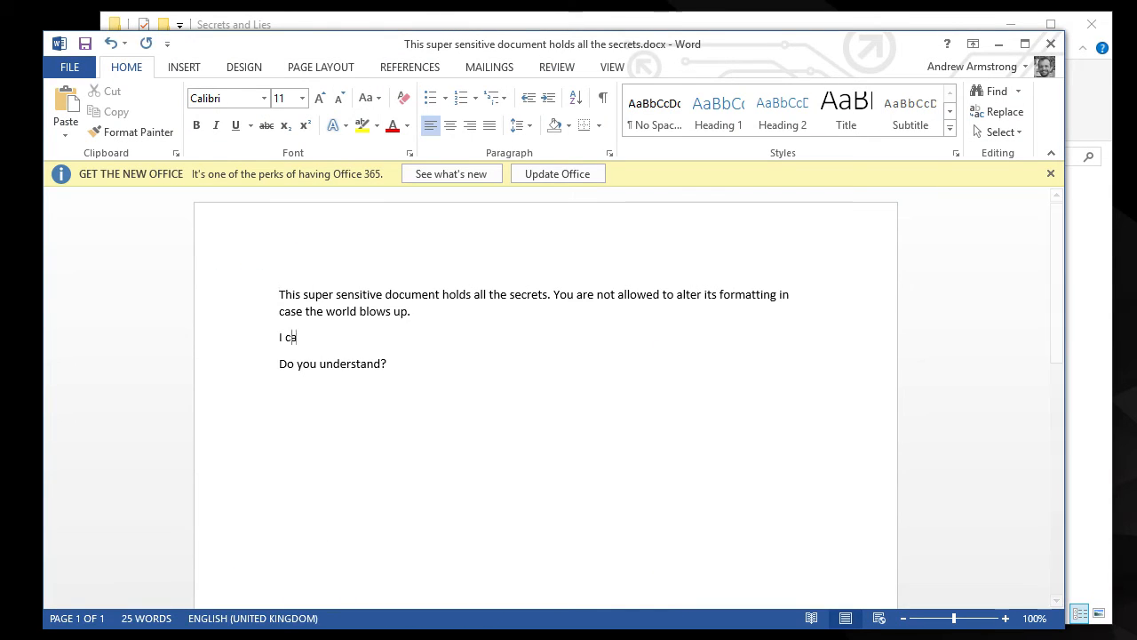
text(n edit yout)
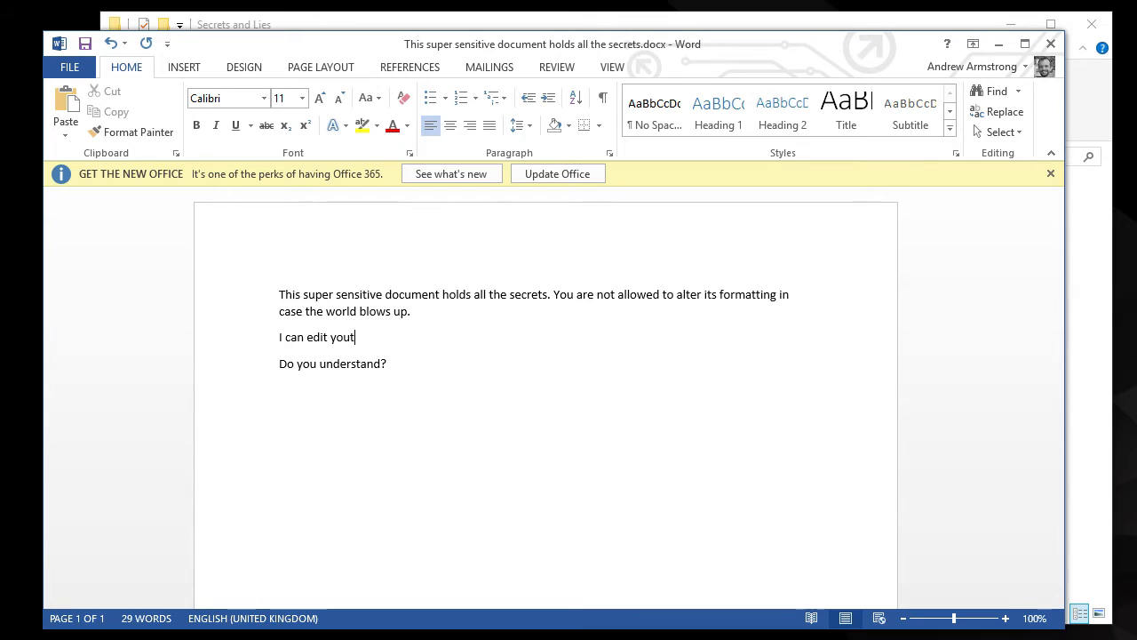
text(r stuff!)
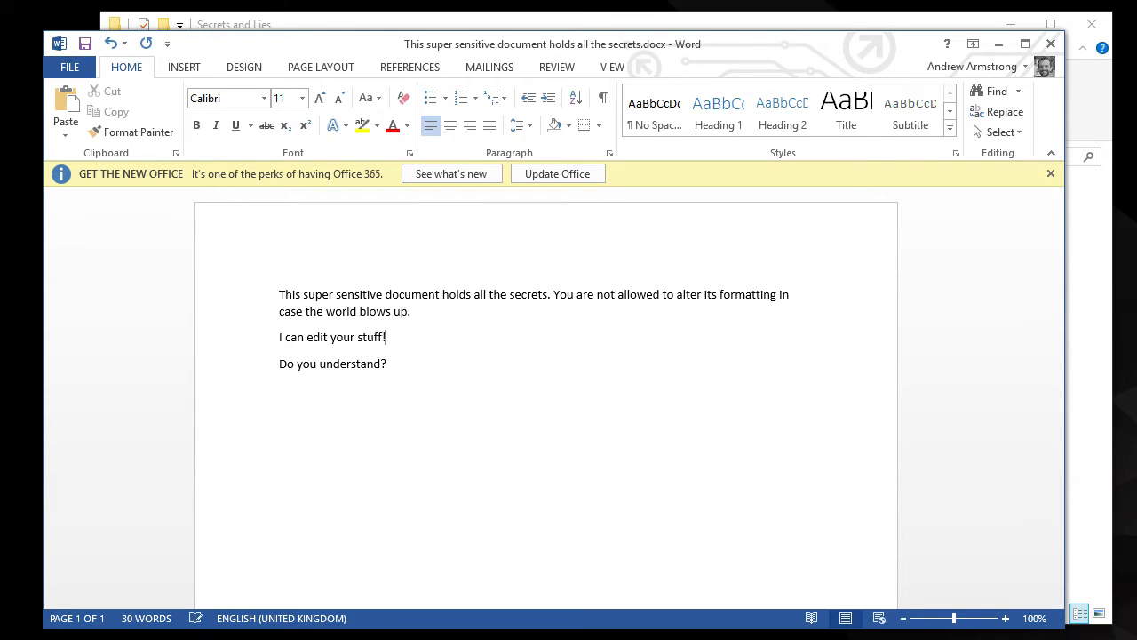
text(!! WEAK!!!)
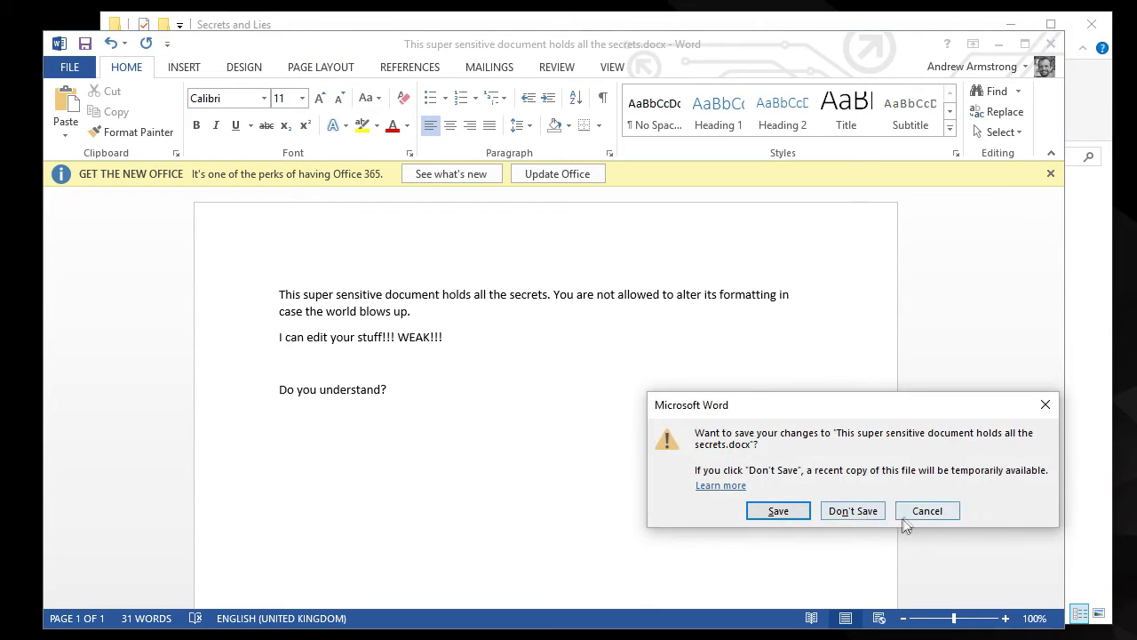
click(853, 510)
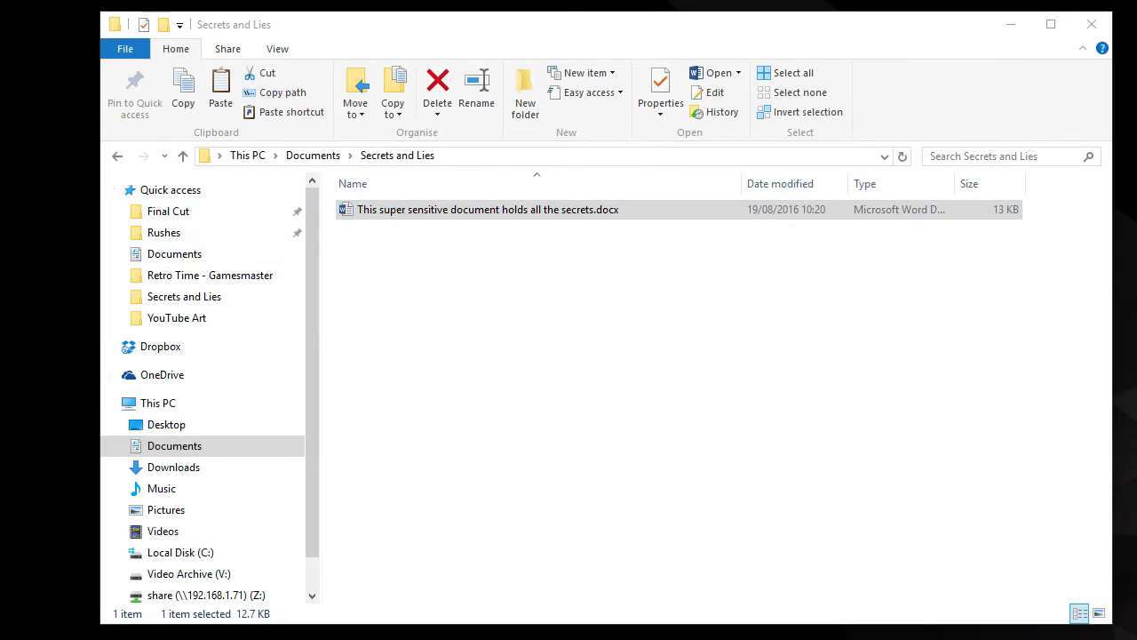
Open the protected .doc and Save As an upgraded .docx copy in Secrets and Lies.
click(506, 227)
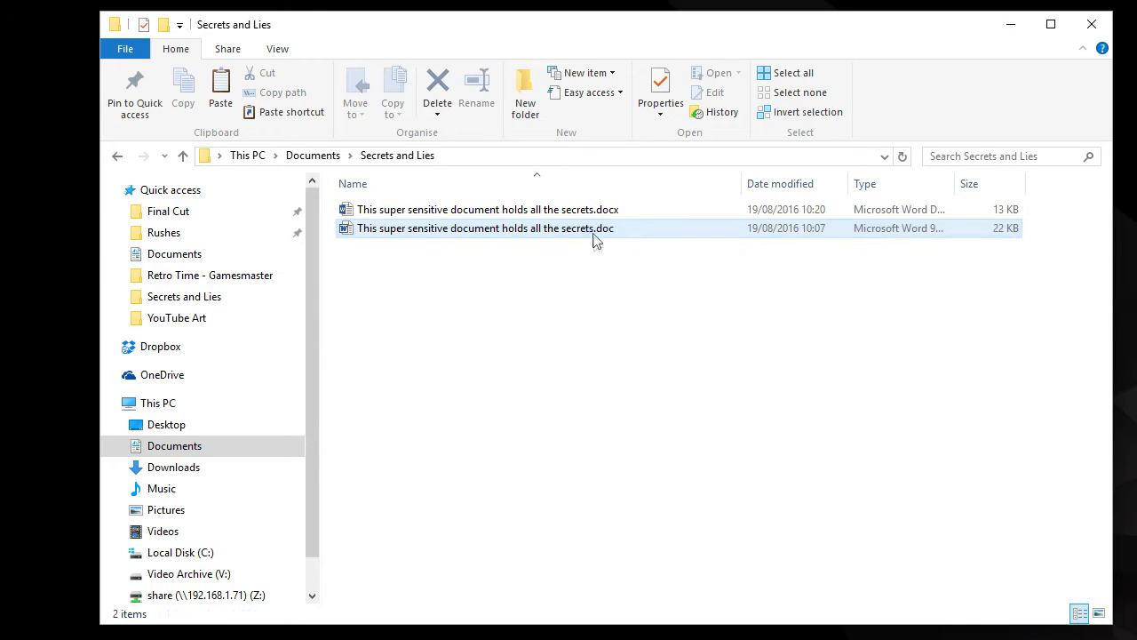
double_click(485, 227)
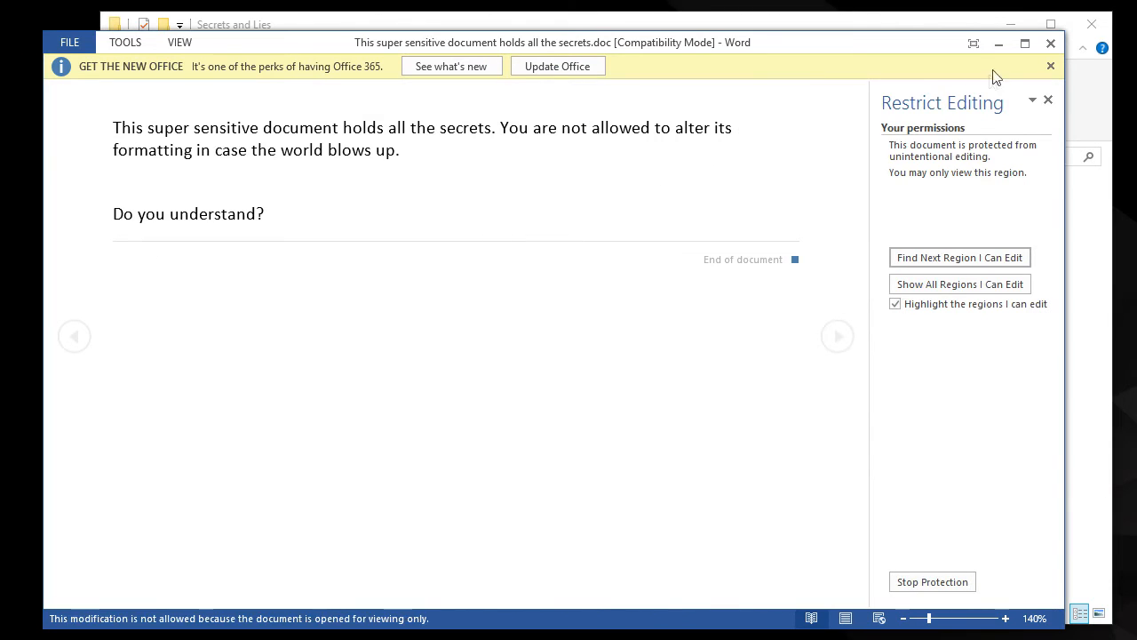
click(68, 42)
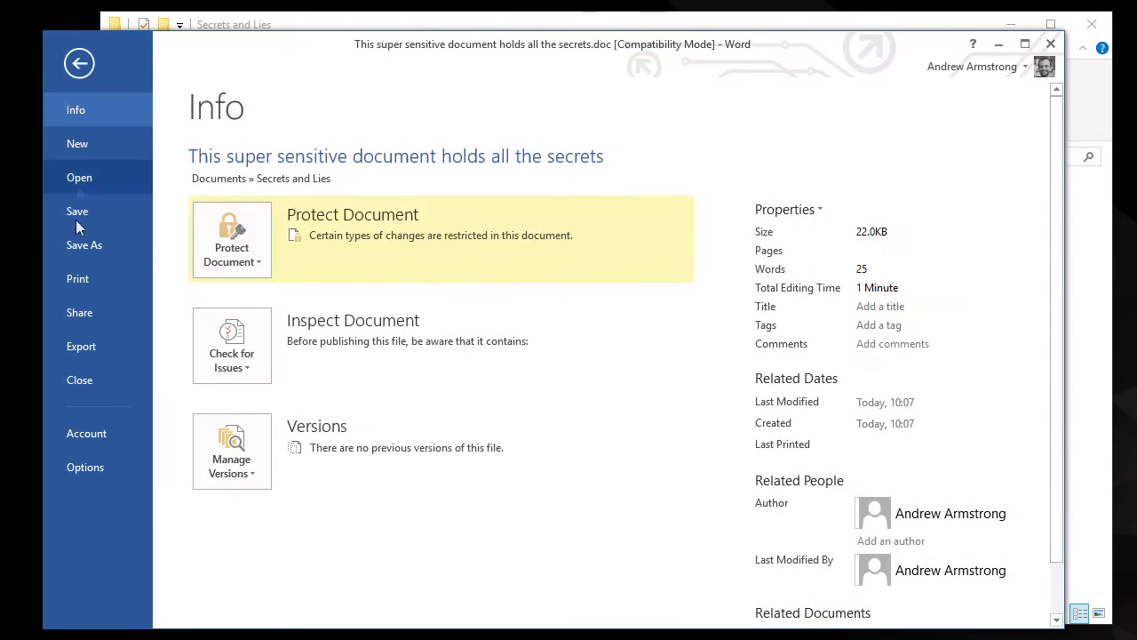
click(84, 244)
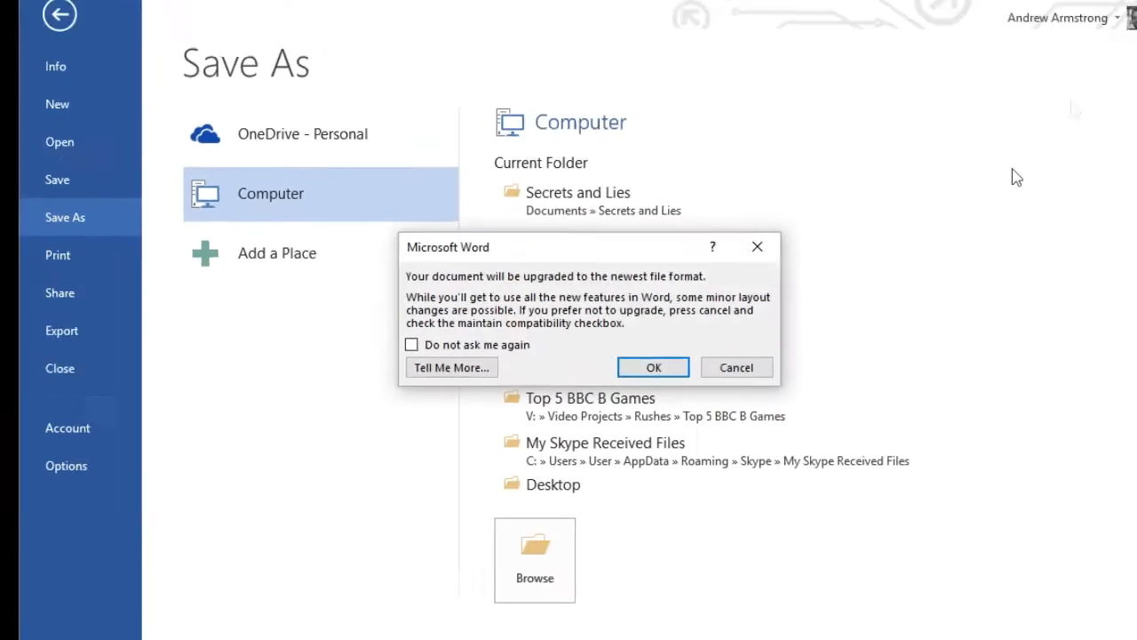
click(653, 367)
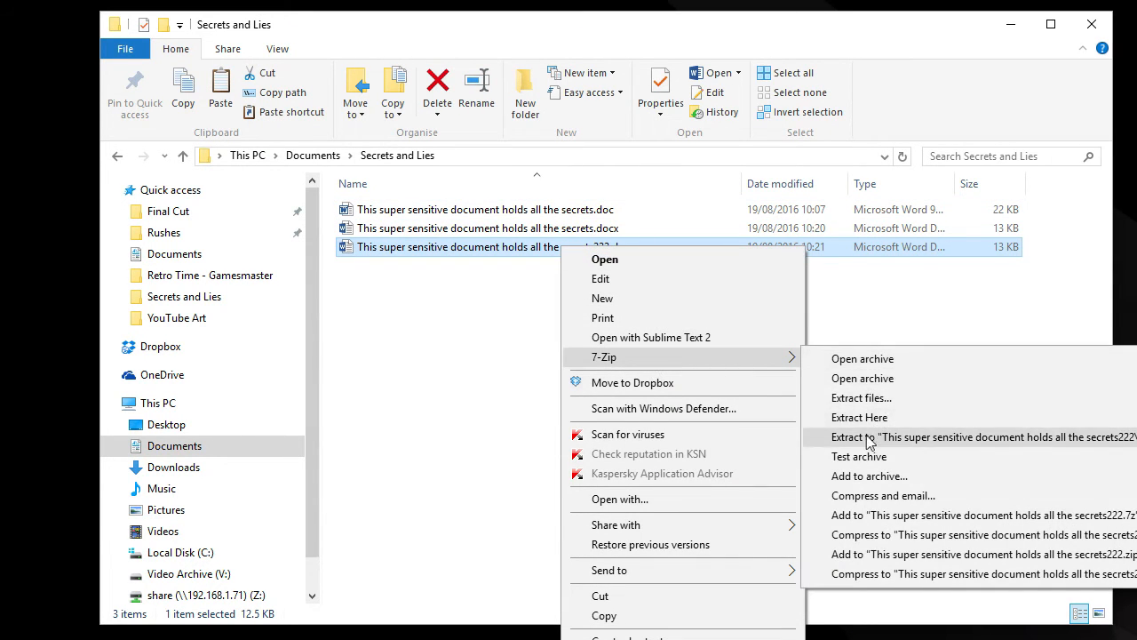
Open secrets222.docx in 7-Zip, open settings.xml in Notepad, then close Notepad.
click(862, 359)
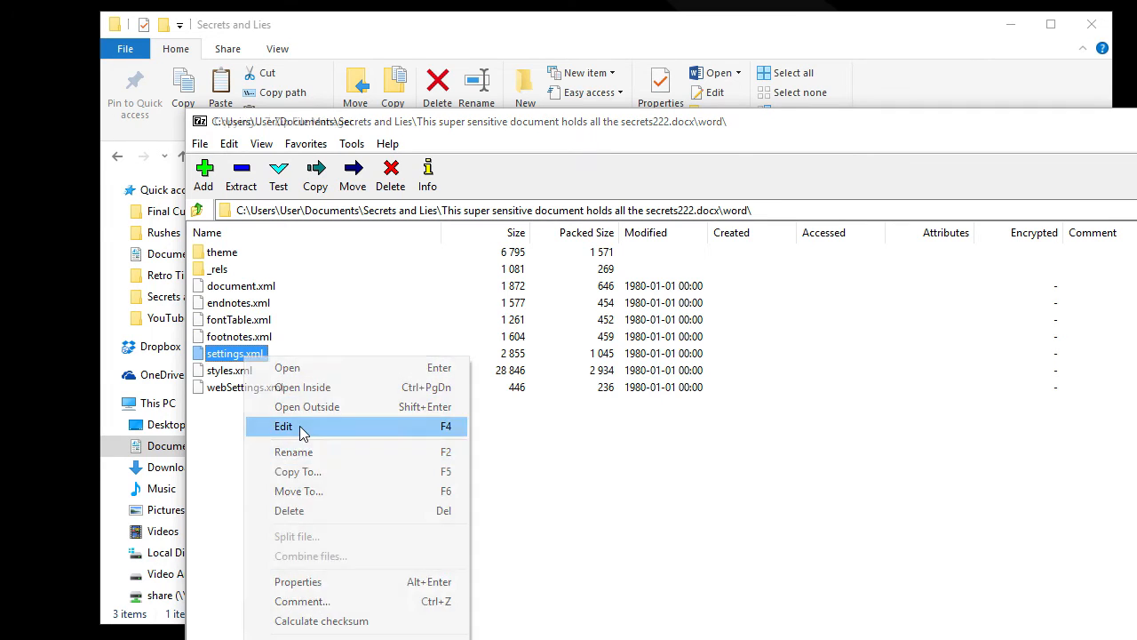
click(283, 425)
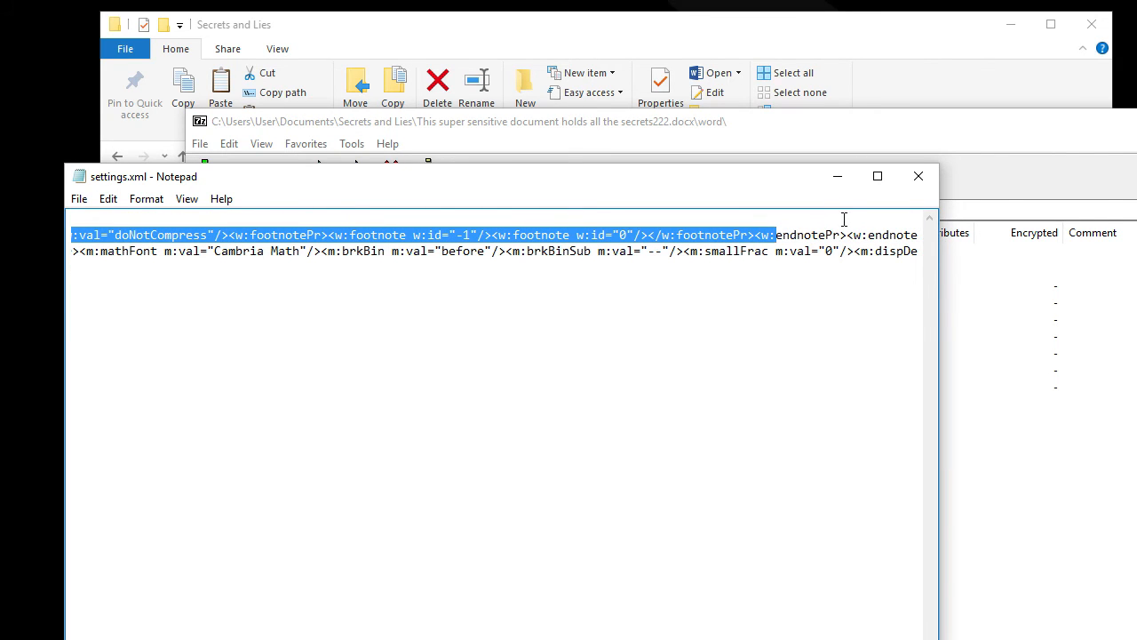
click(918, 175)
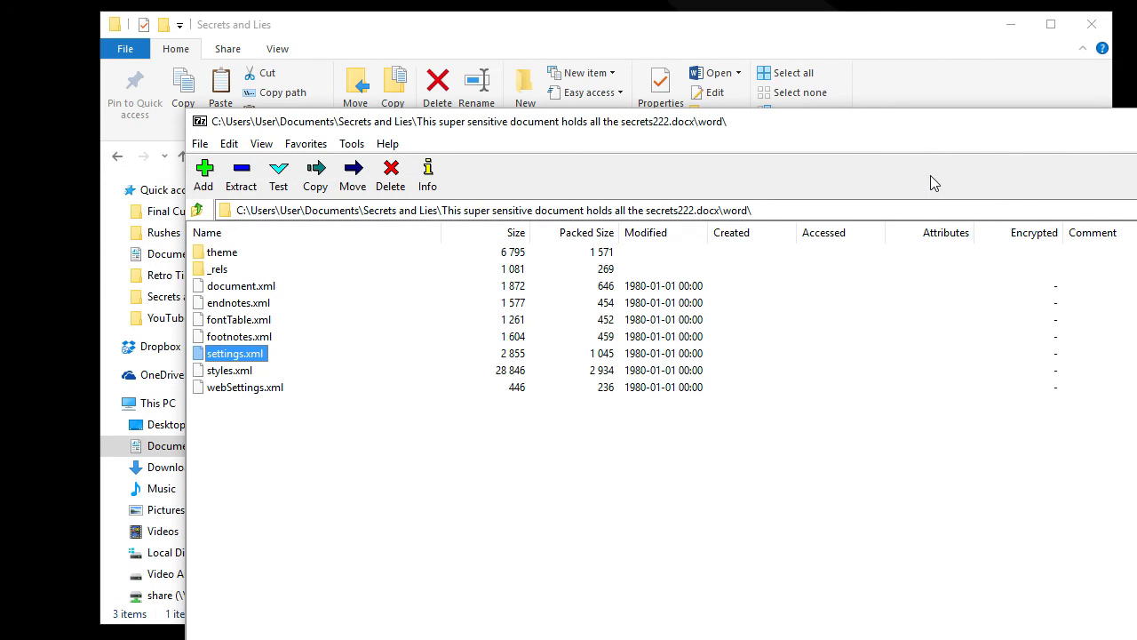